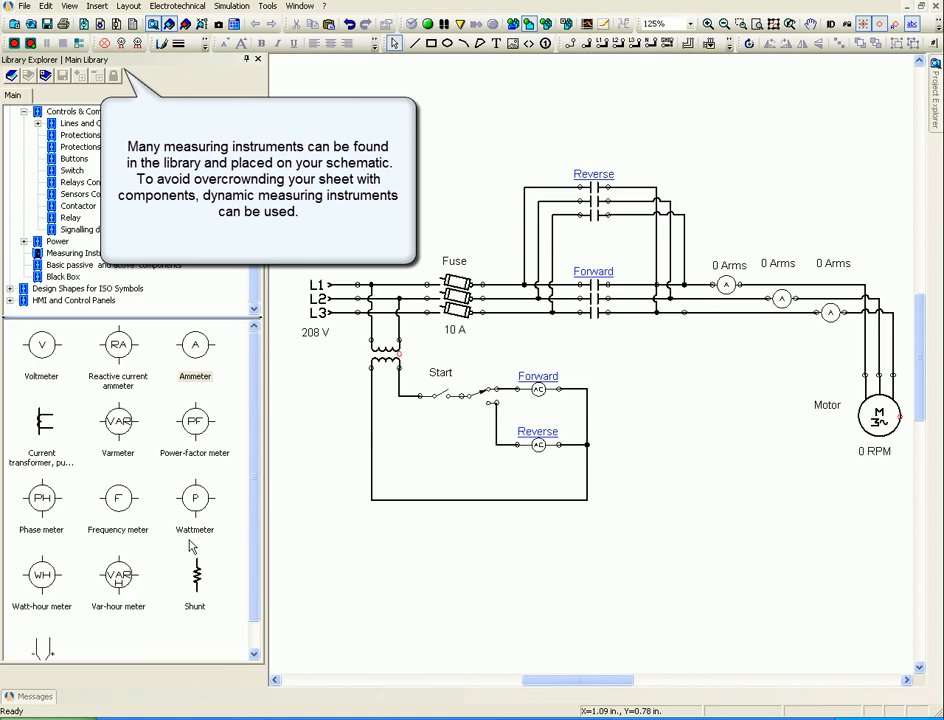
{"action": "mouse_move", "coordinate": [158, 343]}
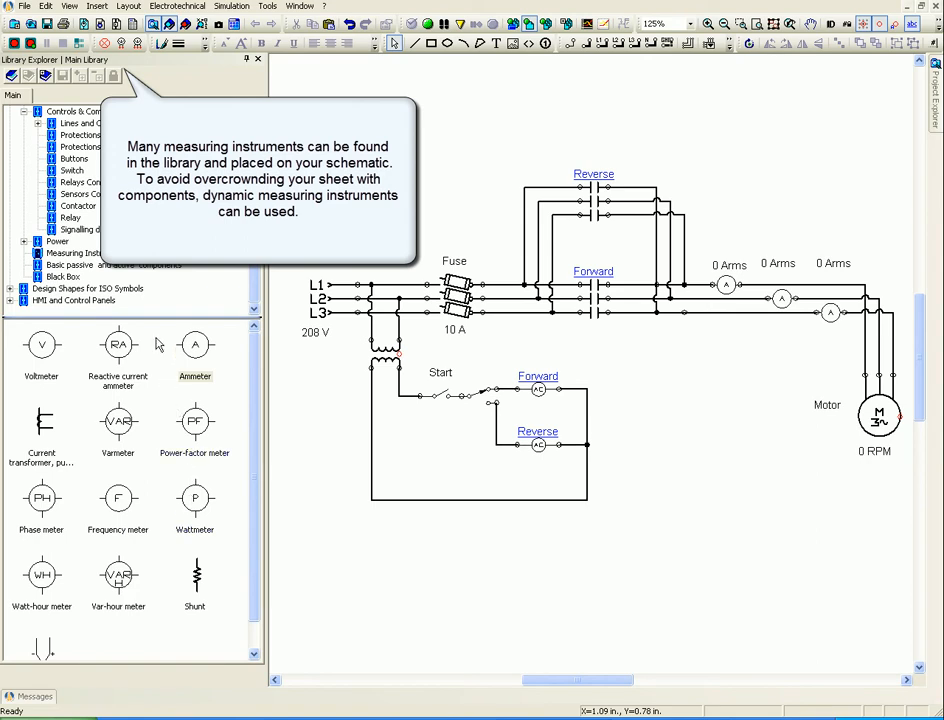
Start the simulation of the motor reversing circuit from the toolbar
{"action": "left_click", "coordinate": [427, 24]}
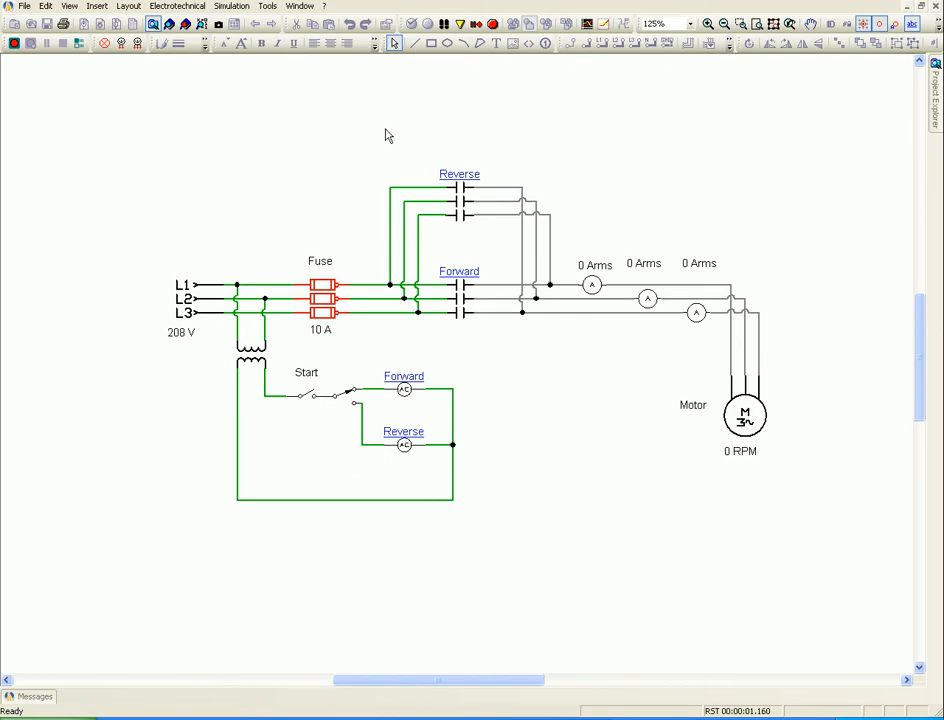
{"action": "mouse_move", "coordinate": [175, 118]}
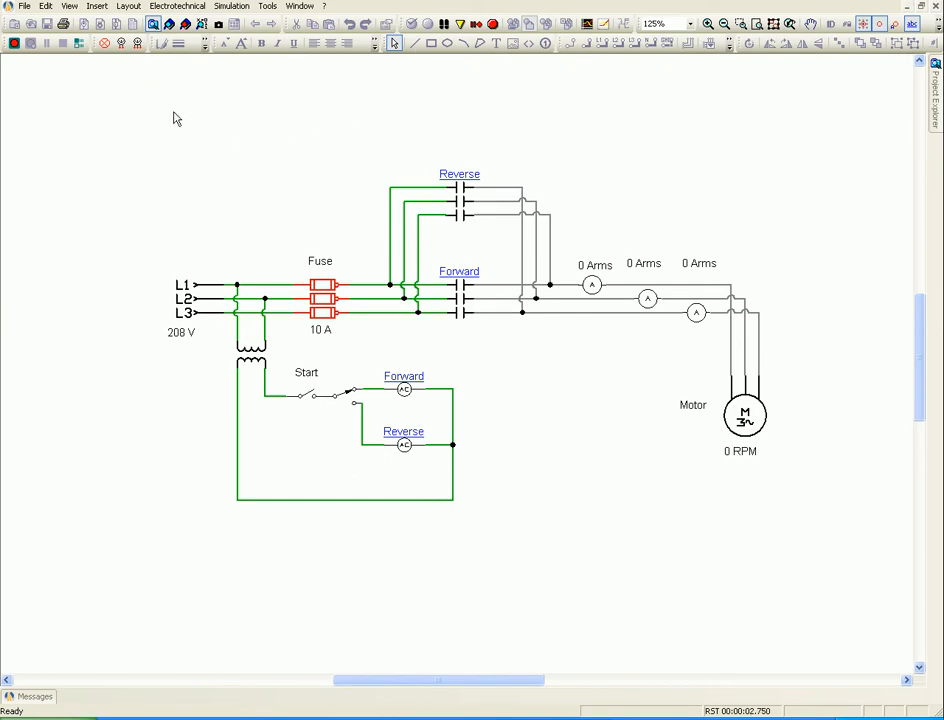
Place dynamic measuring instrument MI-9 on the L3 line and accept its current settings
{"action": "left_click", "coordinate": [104, 42]}
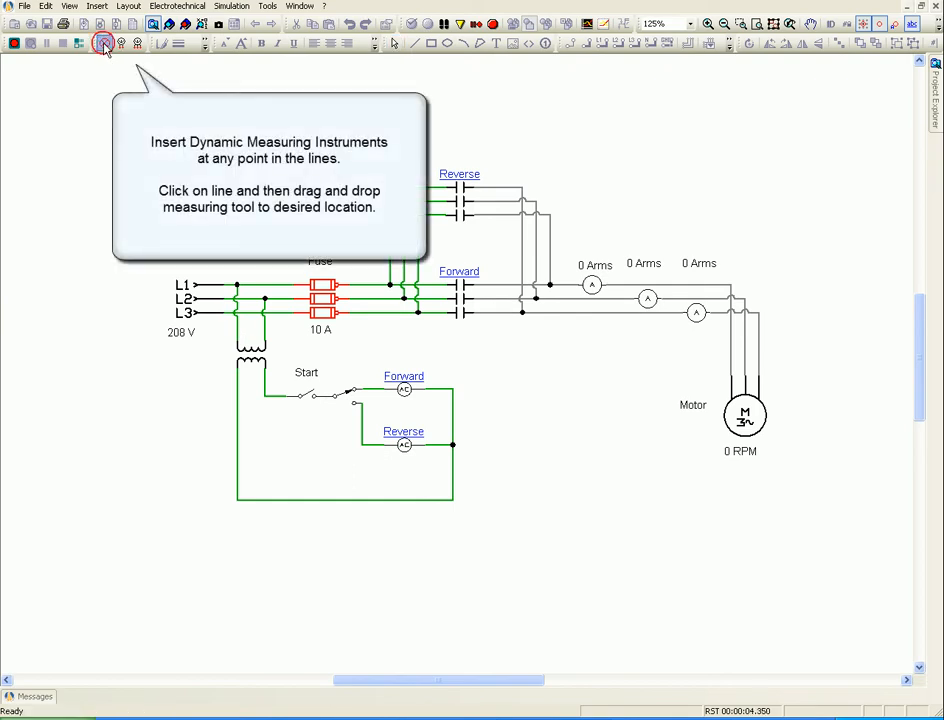
{"action": "left_click", "coordinate": [103, 43]}
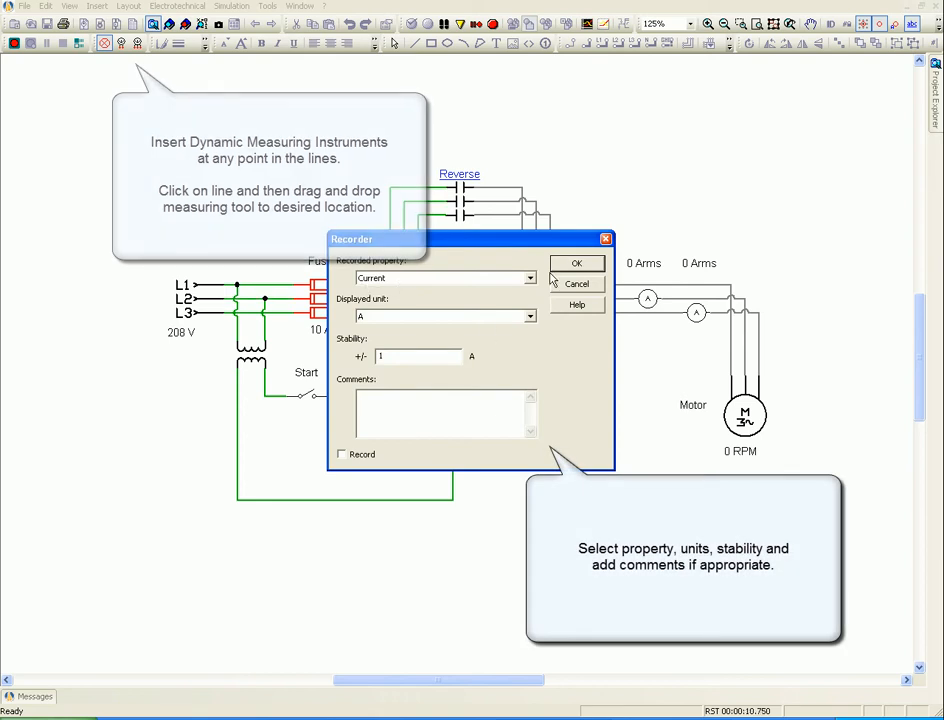
{"action": "left_click", "coordinate": [576, 263]}
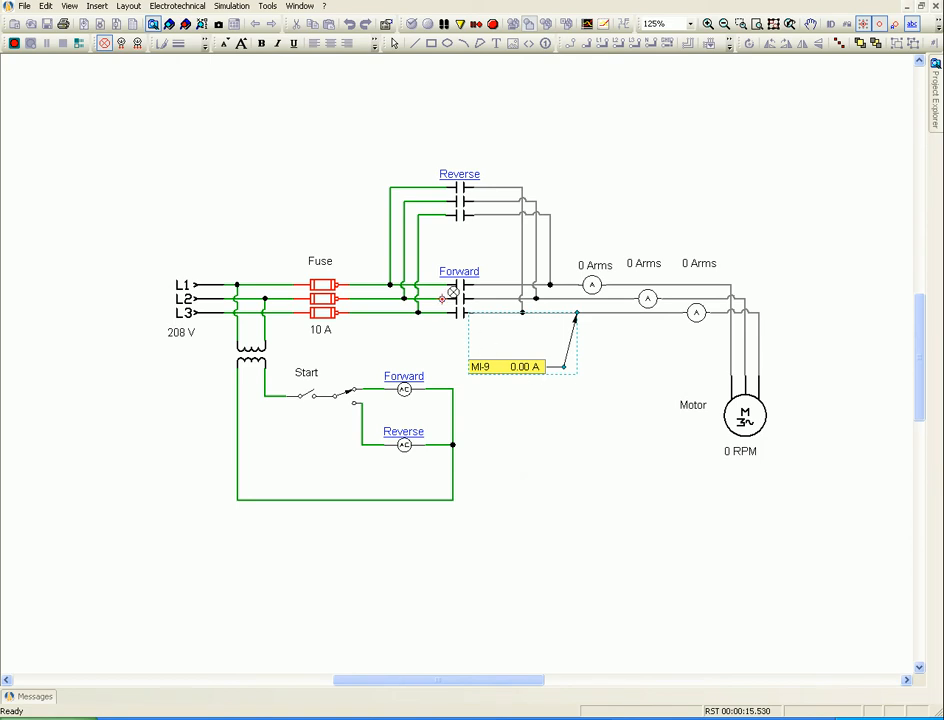
{"action": "mouse_move", "coordinate": [377, 350]}
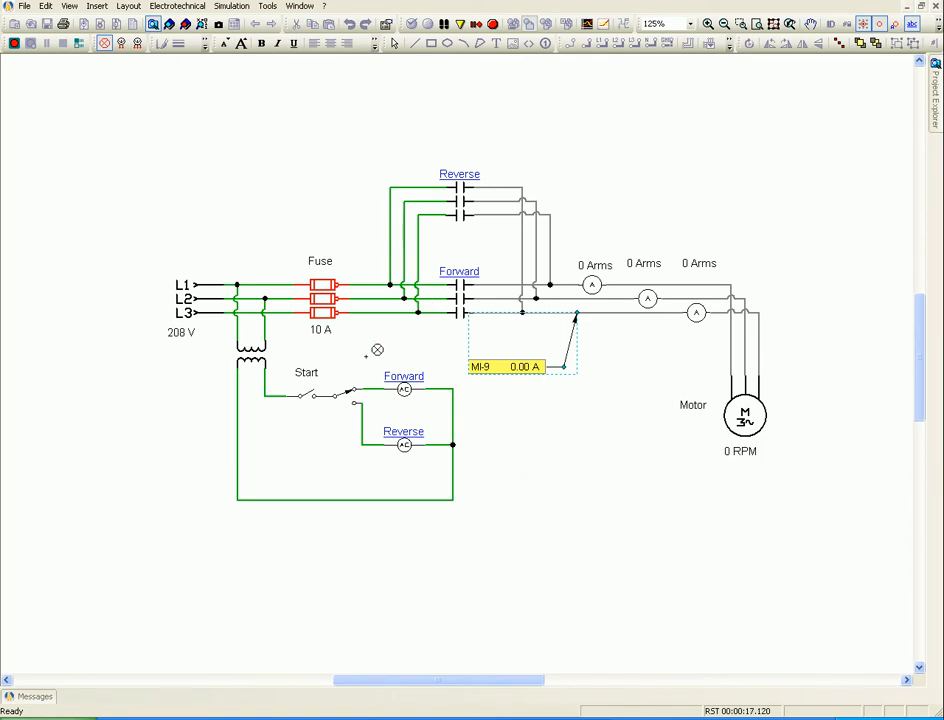
Run the motor forward and set MI-9 to record RMS Current with 0.01 stability
{"action": "left_click", "coordinate": [307, 393]}
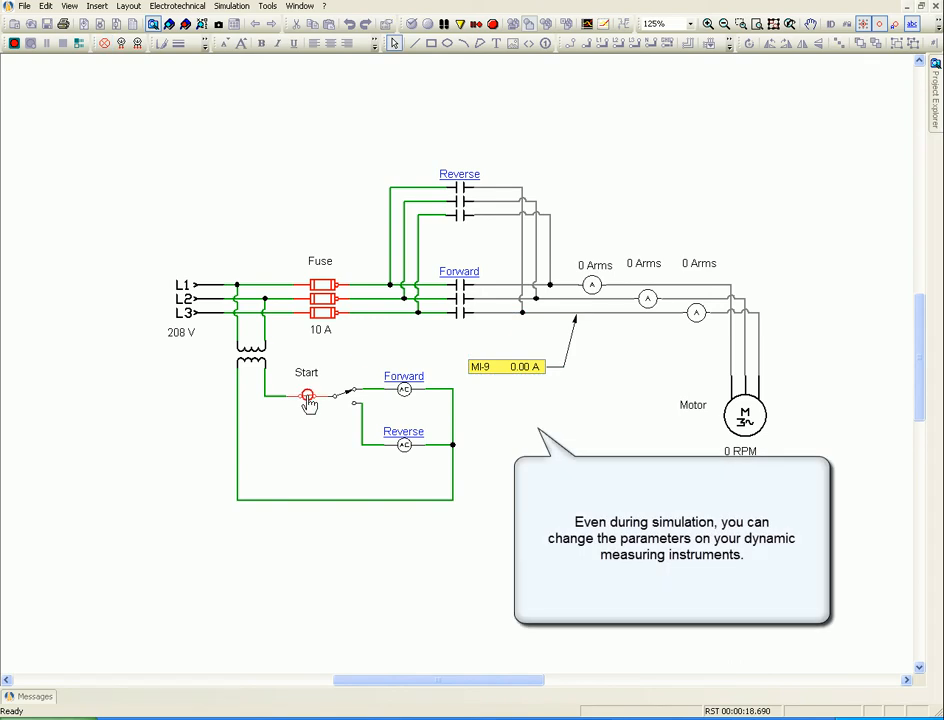
{"action": "left_click", "coordinate": [307, 396]}
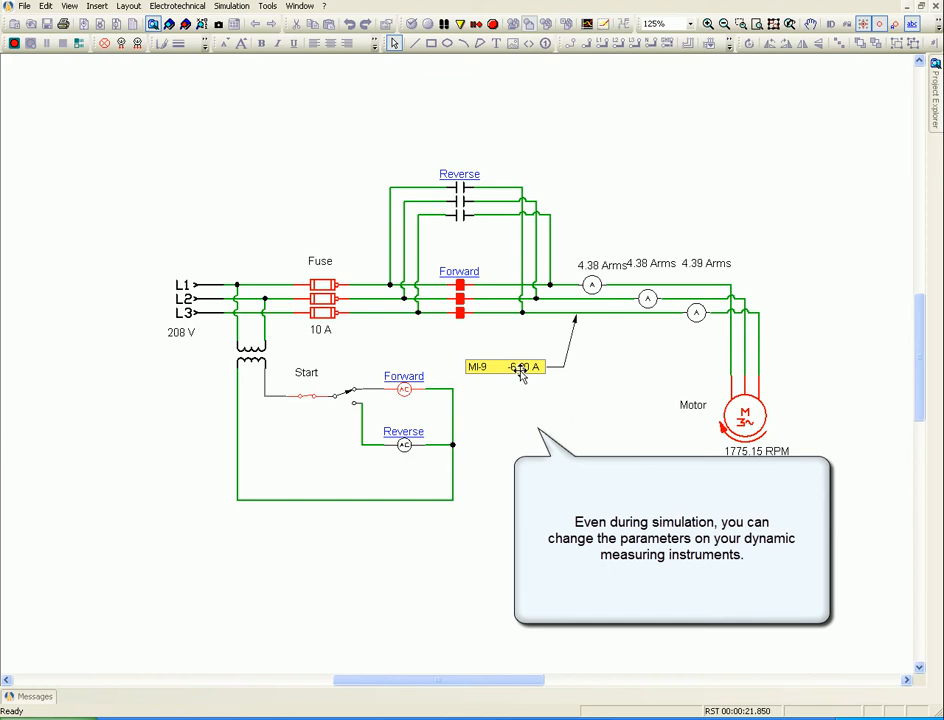
{"action": "double_click", "coordinate": [505, 367]}
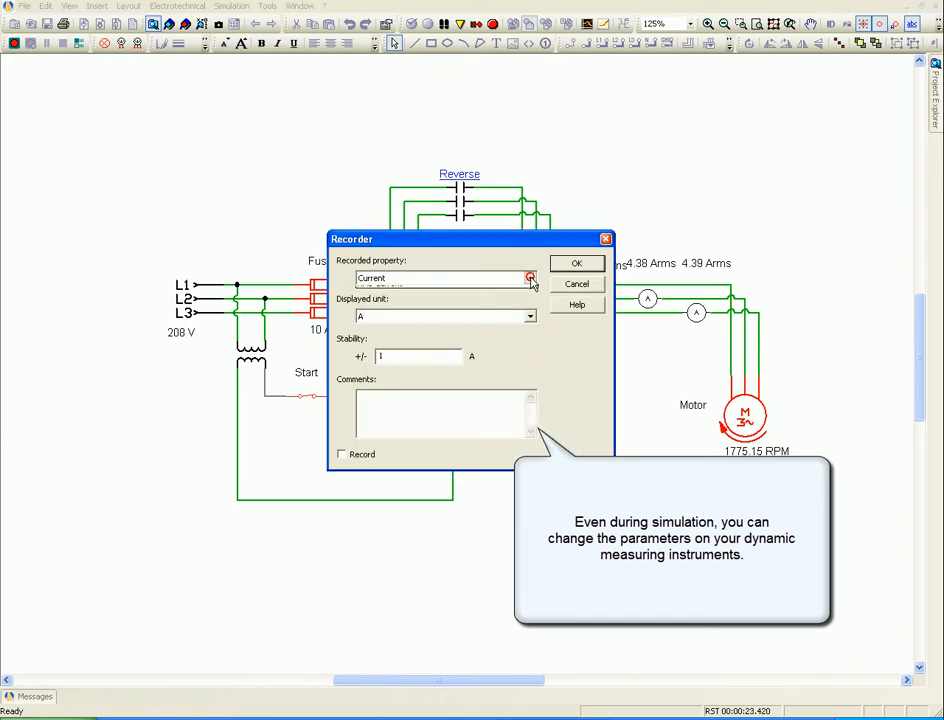
{"action": "left_click", "coordinate": [529, 278]}
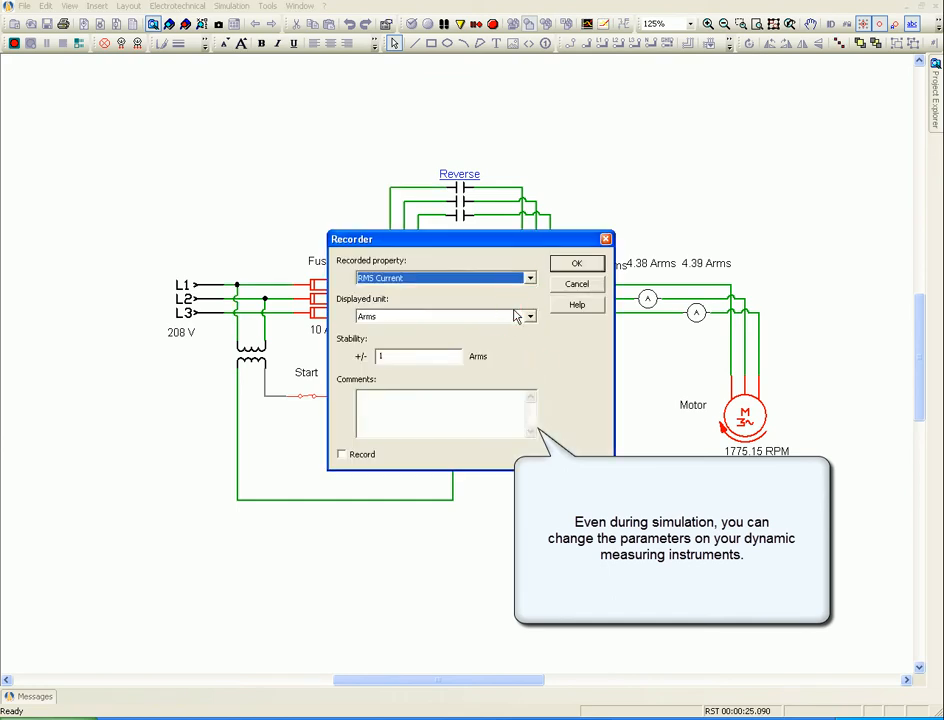
{"action": "left_click", "coordinate": [576, 263]}
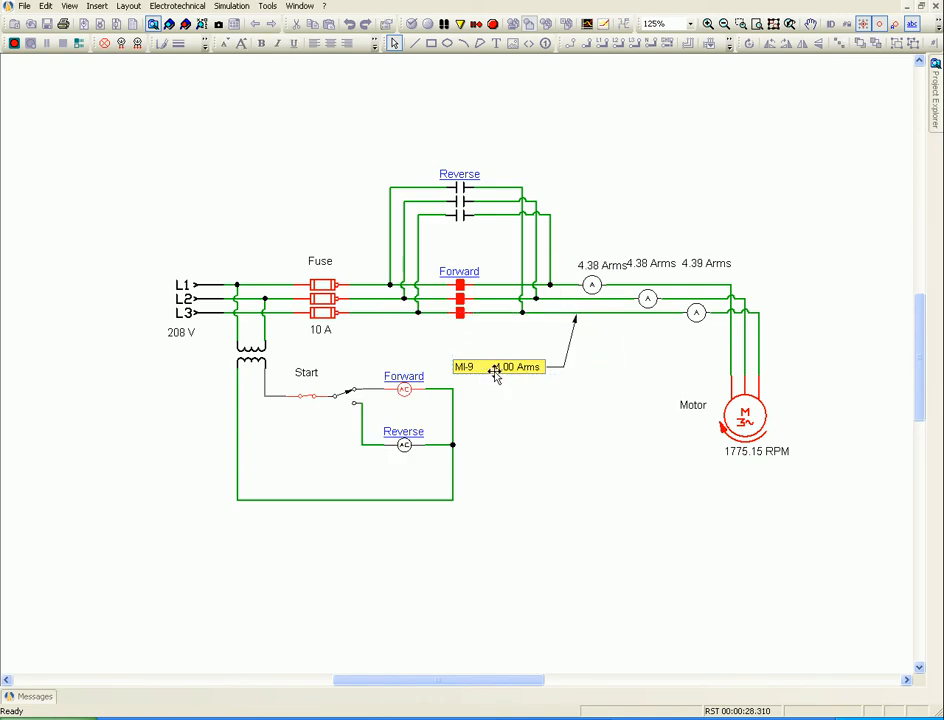
{"action": "mouse_move", "coordinate": [543, 337]}
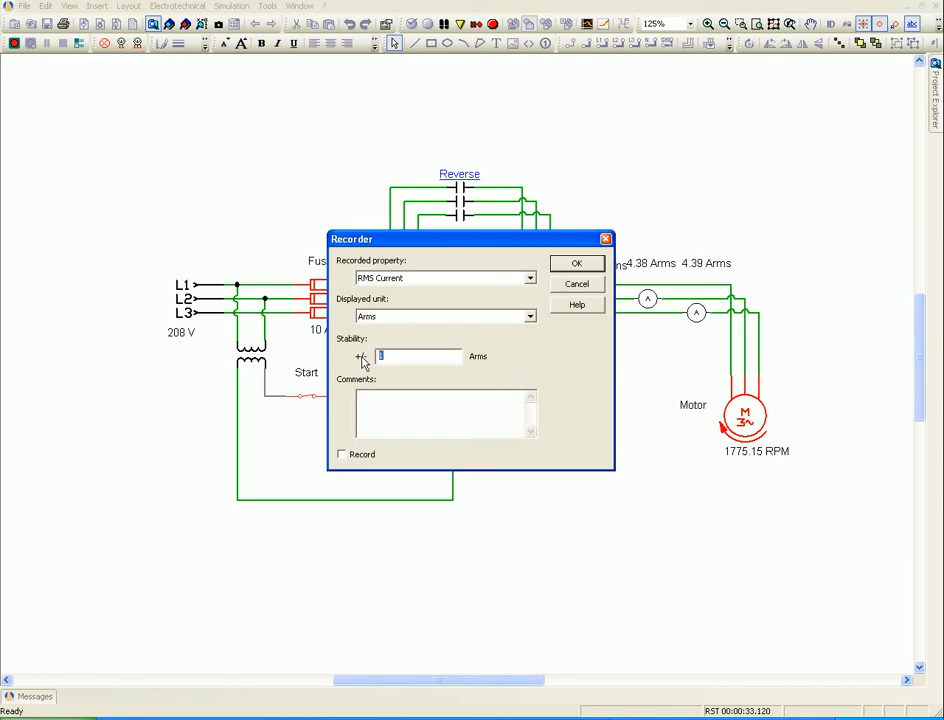
{"action": "type", "text": "0.01"}
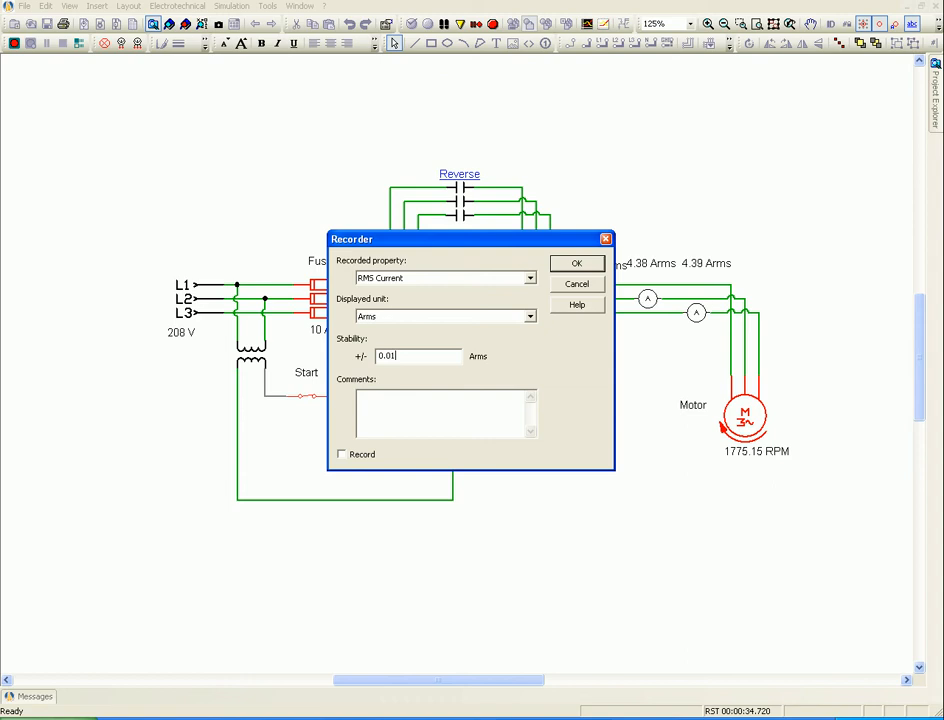
{"action": "left_click", "coordinate": [576, 263]}
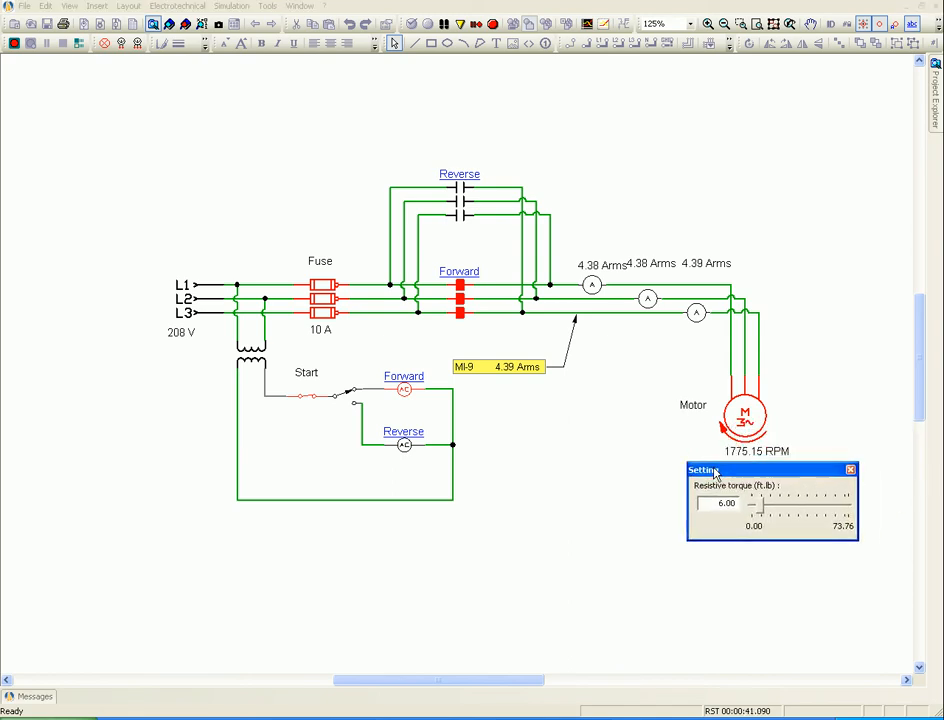
Set the motor's resistive torque slider to 8 ft.lb and close its Setting window
{"action": "left_click_drag", "start_coordinate": [710, 503], "coordinate": [762, 503]}
{"action": "type", "text": "8"}
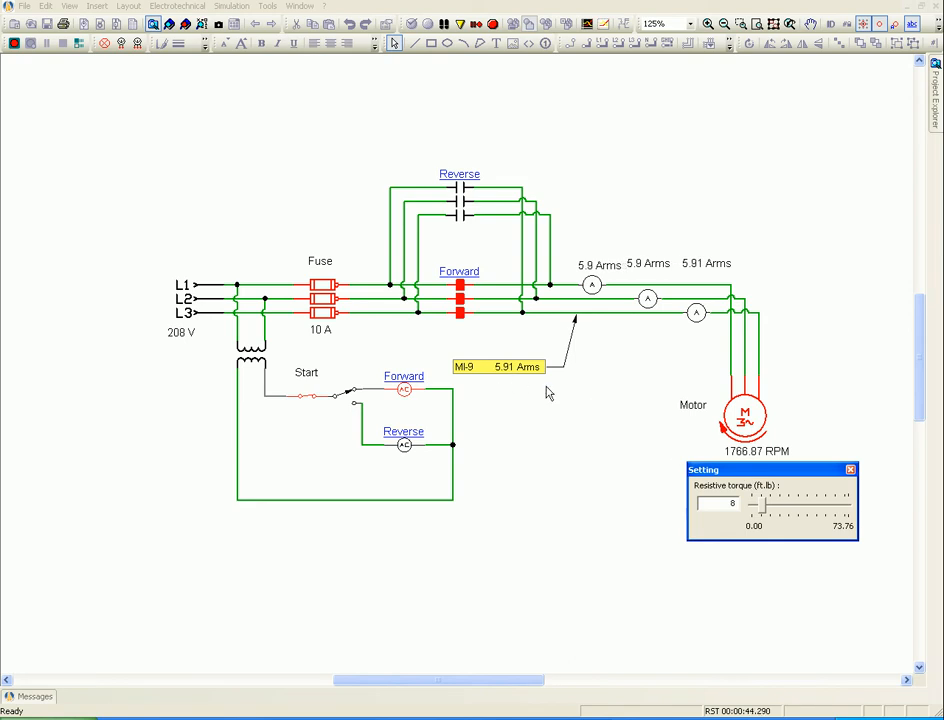
{"action": "left_click", "coordinate": [850, 469]}
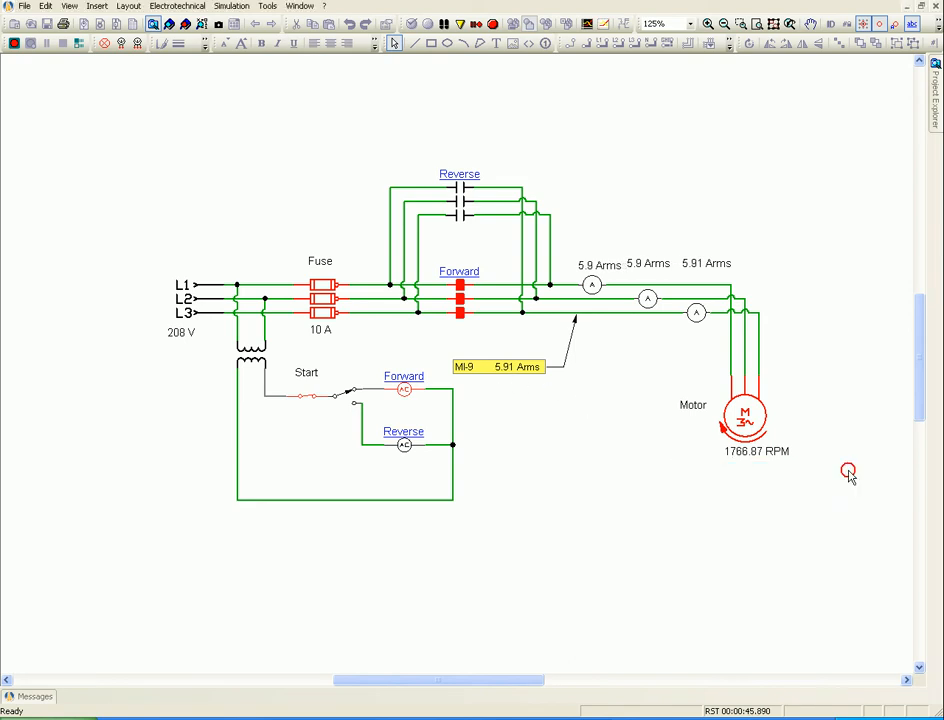
{"action": "mouse_move", "coordinate": [327, 64]}
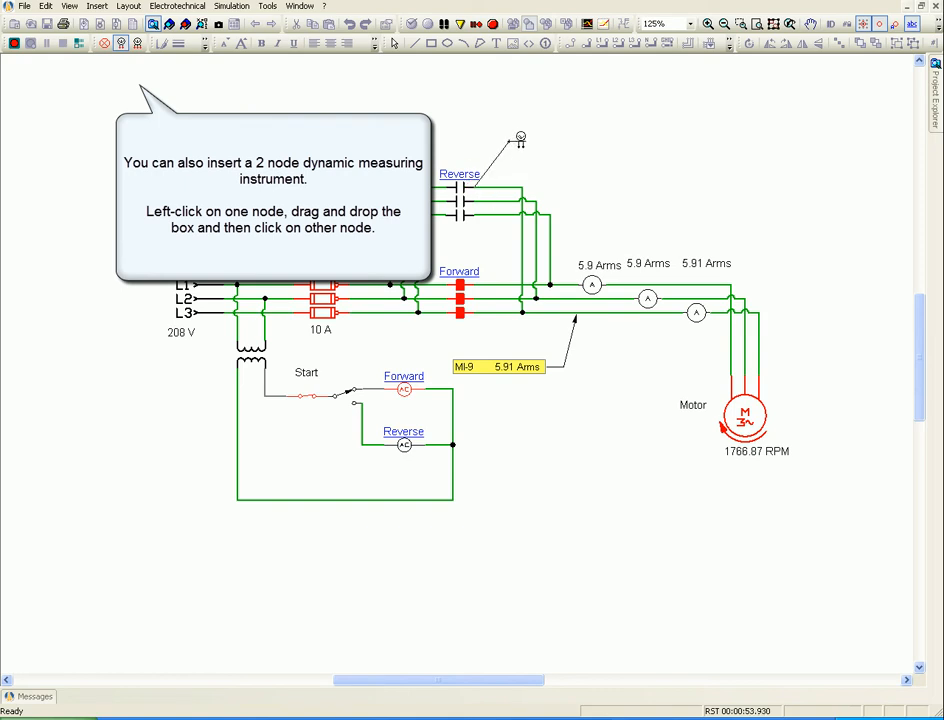
Position MI-10's readout above the Reverse contactor and set it to RMS Voltage in Vrms
{"action": "left_click_drag", "start_coordinate": [520, 138], "coordinate": [478, 198]}
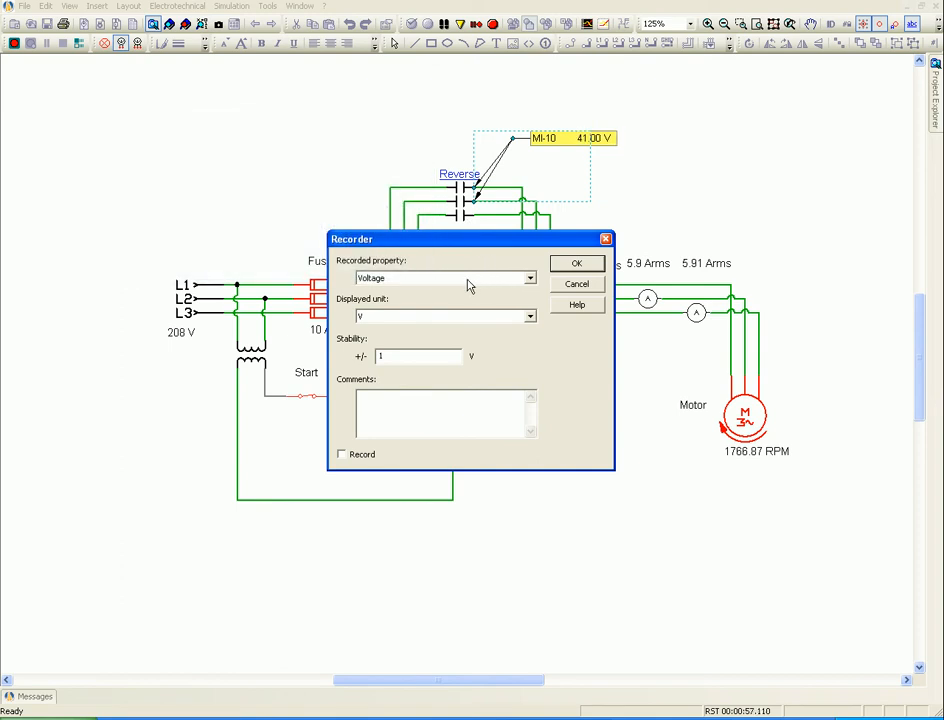
{"action": "left_click", "coordinate": [529, 278]}
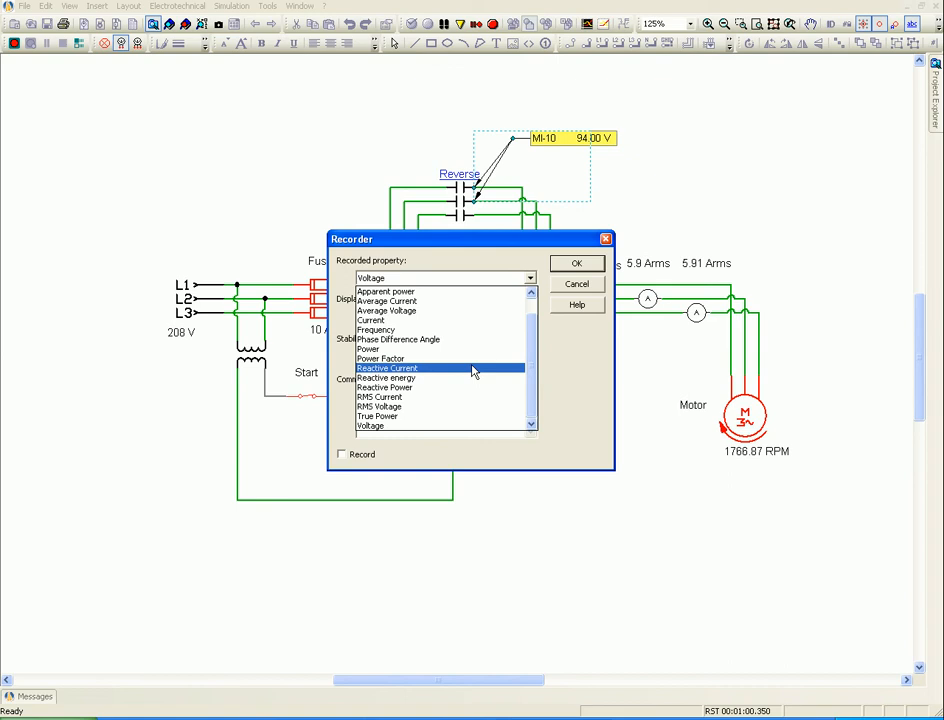
{"action": "left_click", "coordinate": [378, 397]}
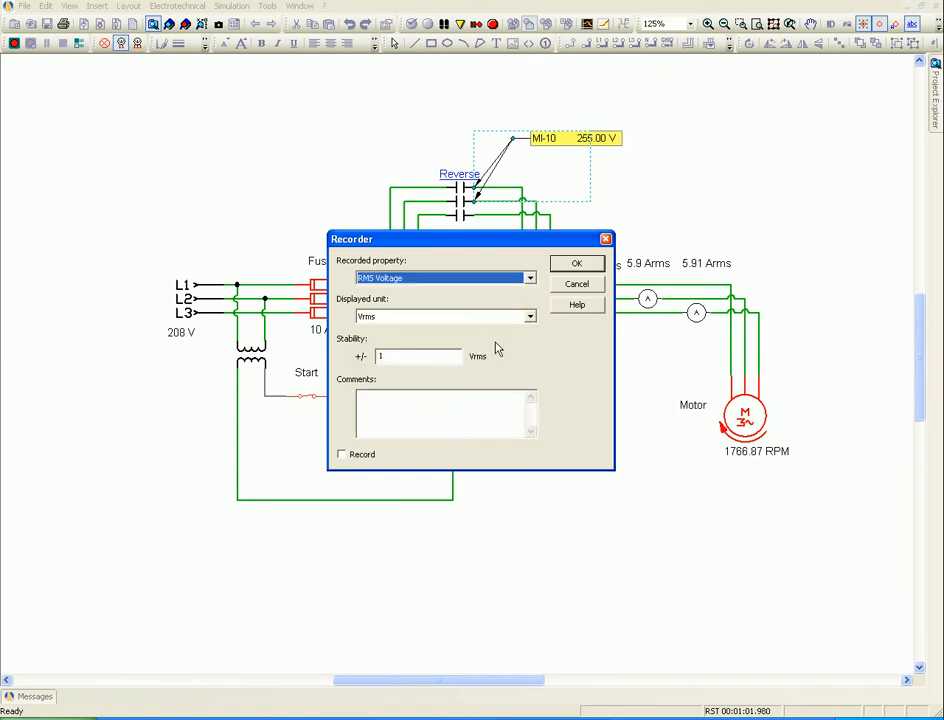
{"action": "left_click", "coordinate": [577, 263]}
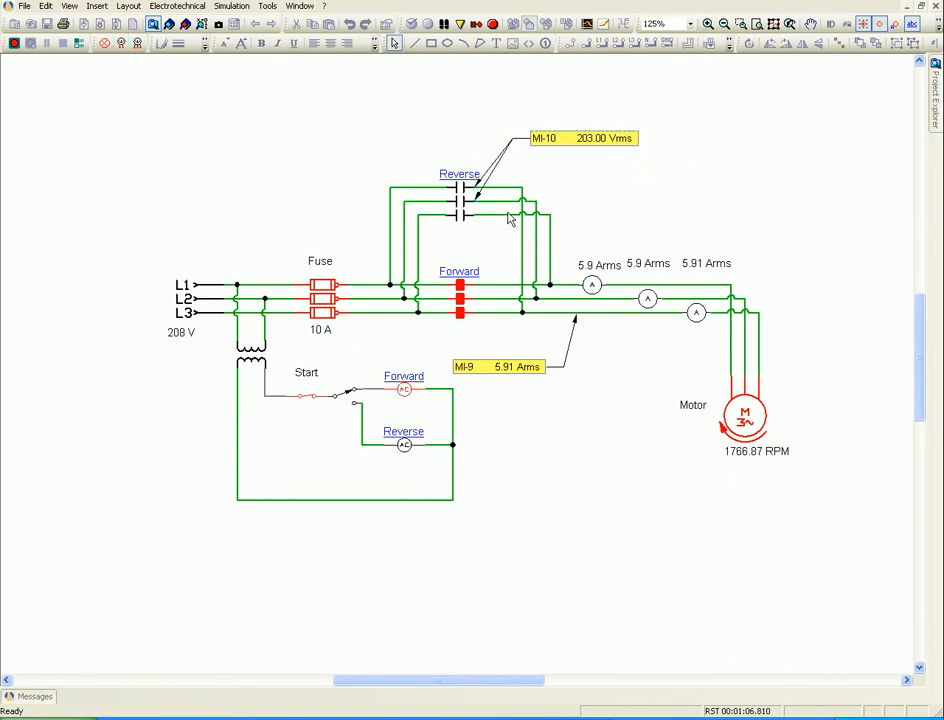
Connect MI-11 to the motor lines and set it to measure 3-phase True Power
{"action": "left_click", "coordinate": [137, 43]}
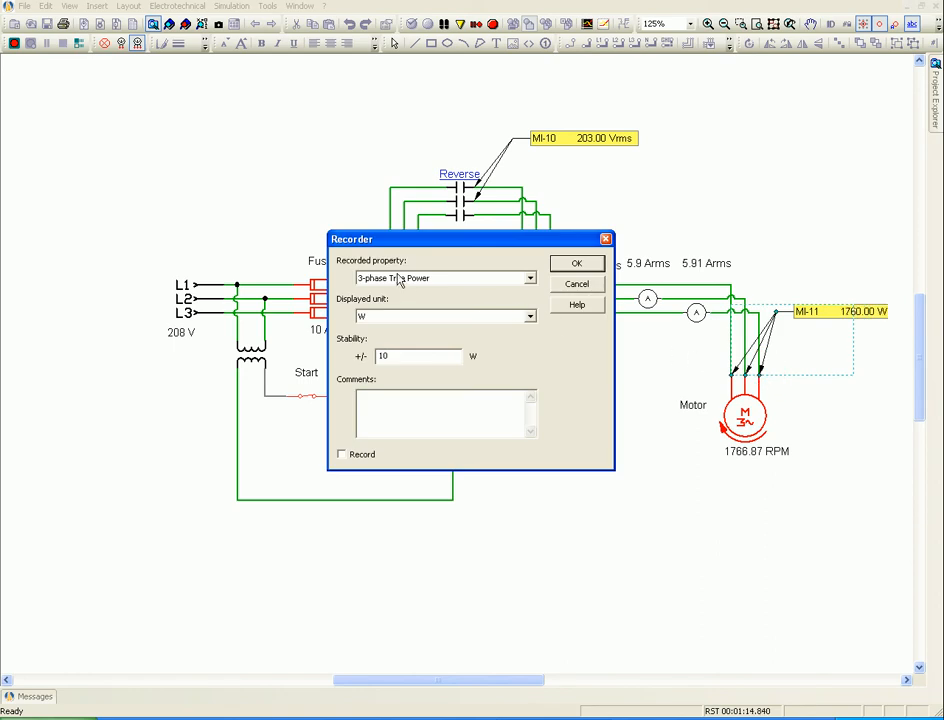
{"action": "left_click", "coordinate": [530, 278]}
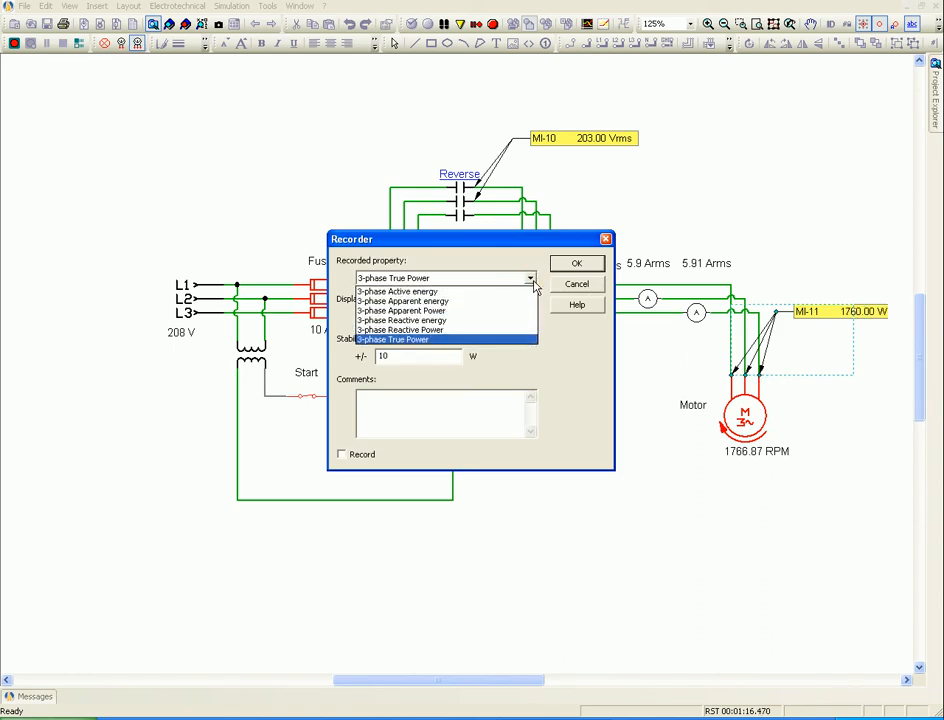
{"action": "left_click", "coordinate": [393, 339]}
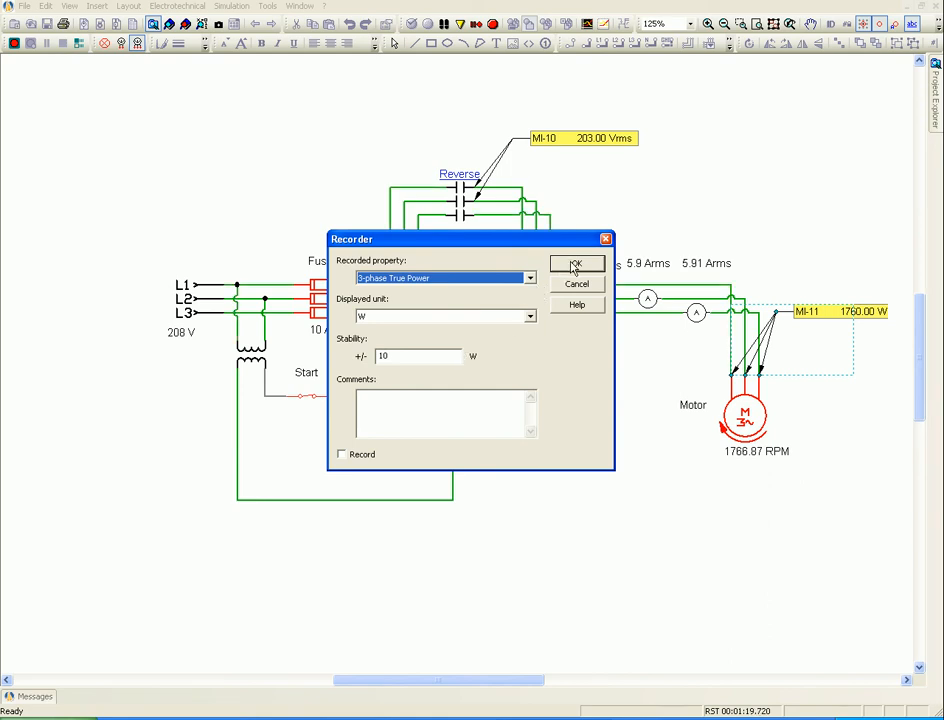
{"action": "left_click", "coordinate": [576, 264]}
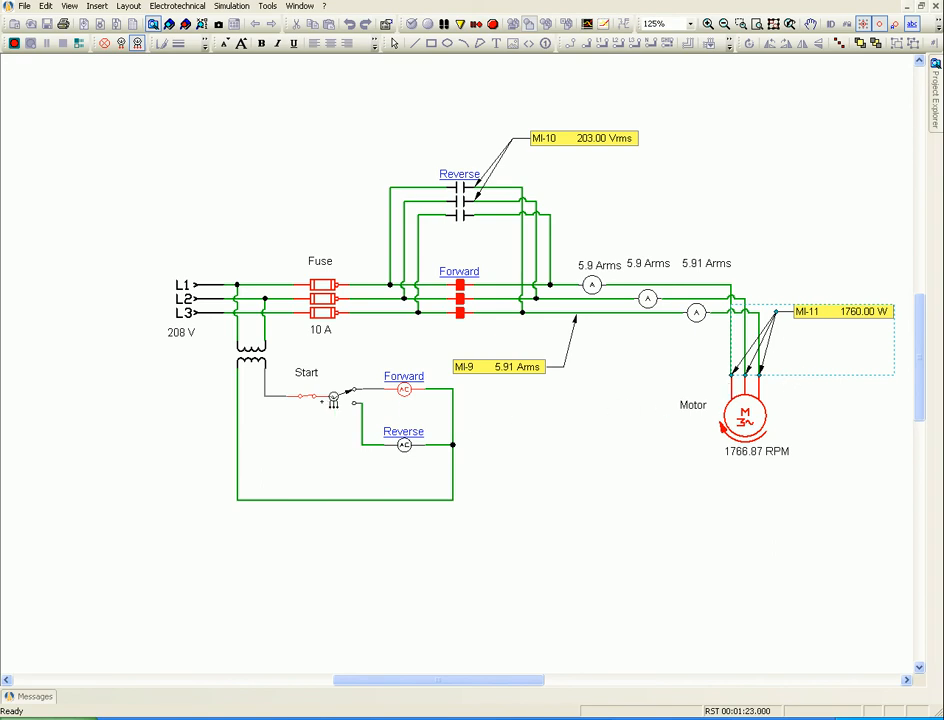
Switch the motor to reverse and load it with 4, then 16 ft.lb resistive torque
{"action": "left_click", "coordinate": [307, 397]}
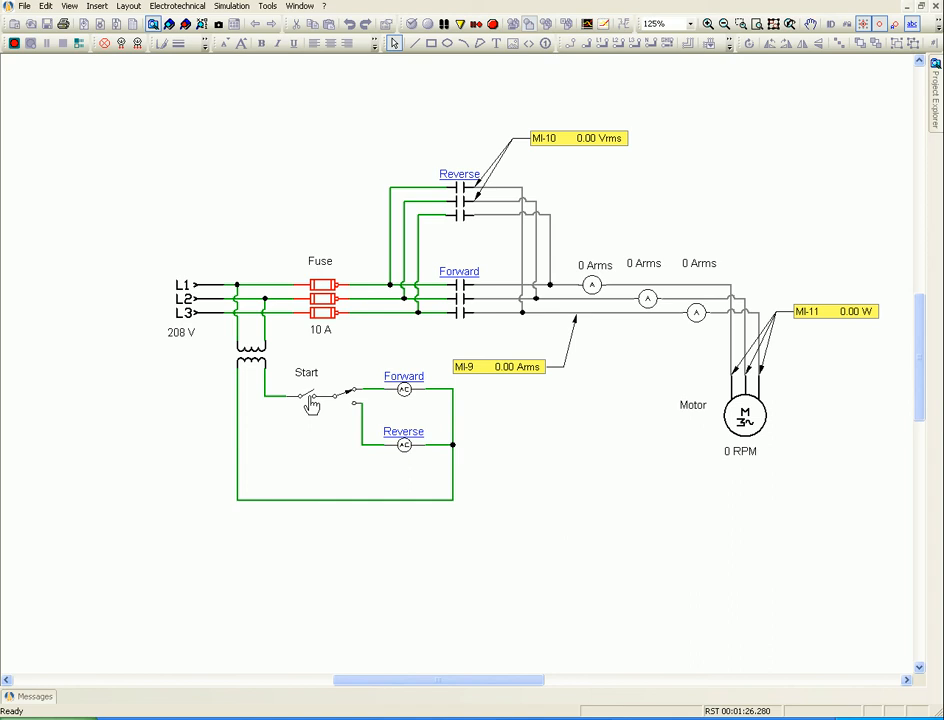
{"action": "left_click", "coordinate": [310, 400]}
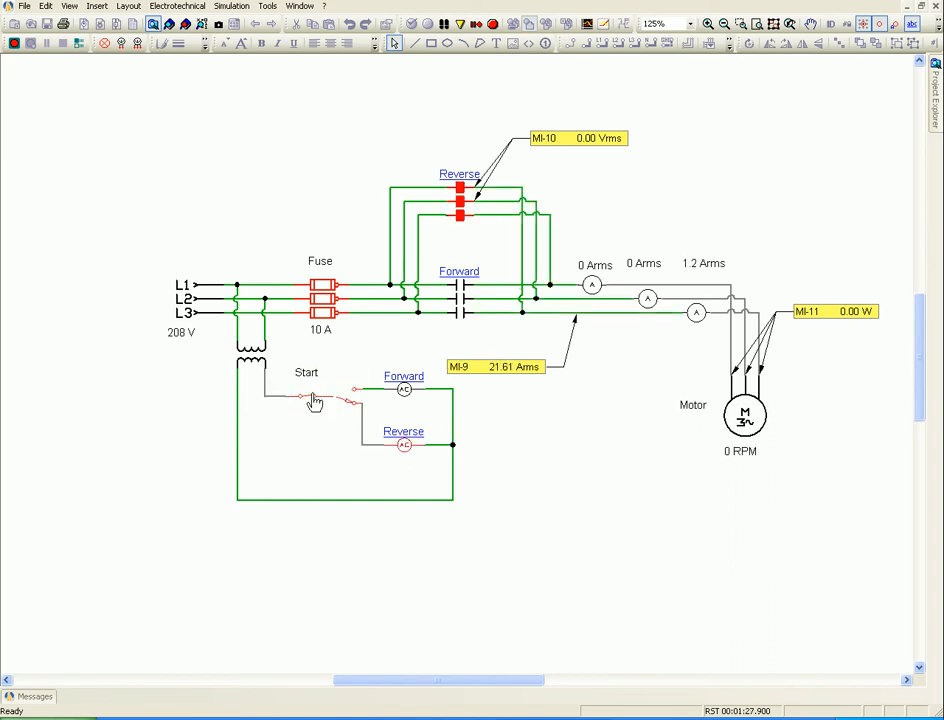
{"action": "left_click", "coordinate": [315, 400]}
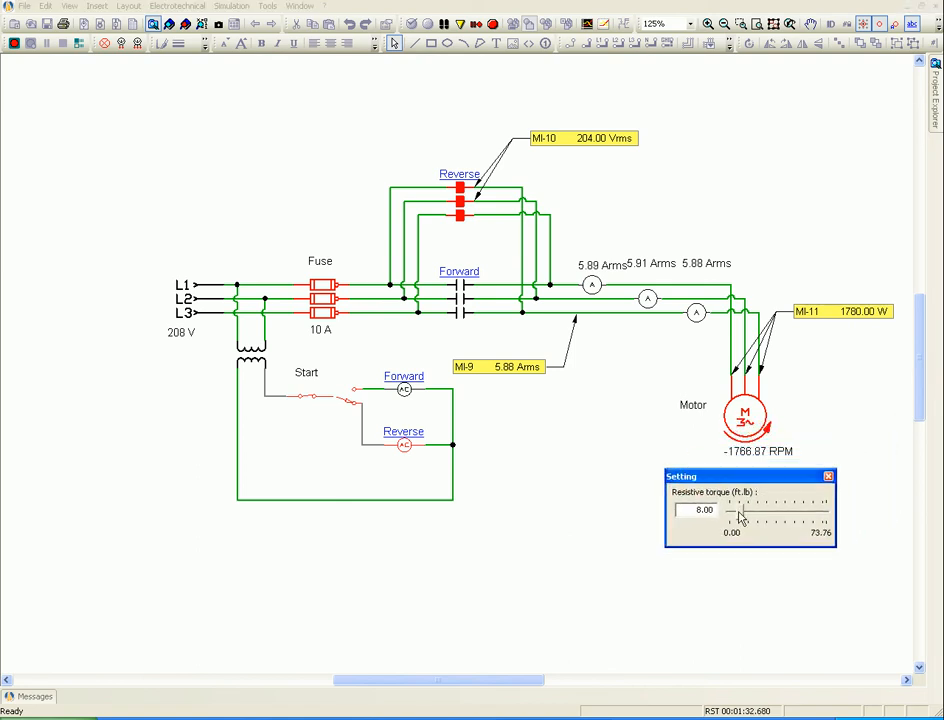
{"action": "left_click_drag", "start_coordinate": [735, 513], "coordinate": [728, 513]}
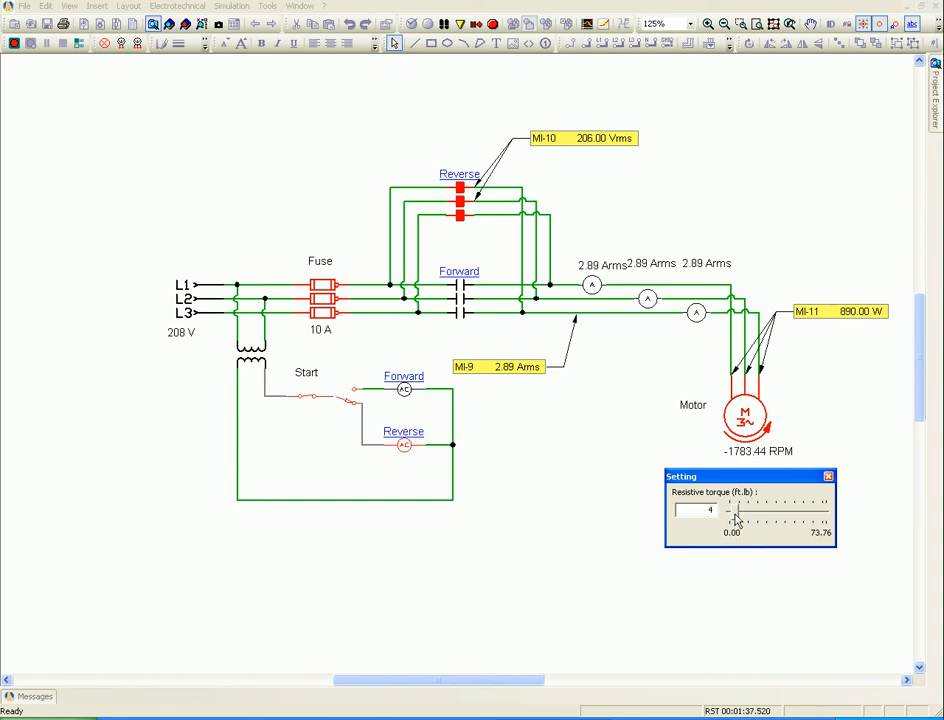
{"action": "left_click_drag", "start_coordinate": [728, 517], "coordinate": [750, 517]}
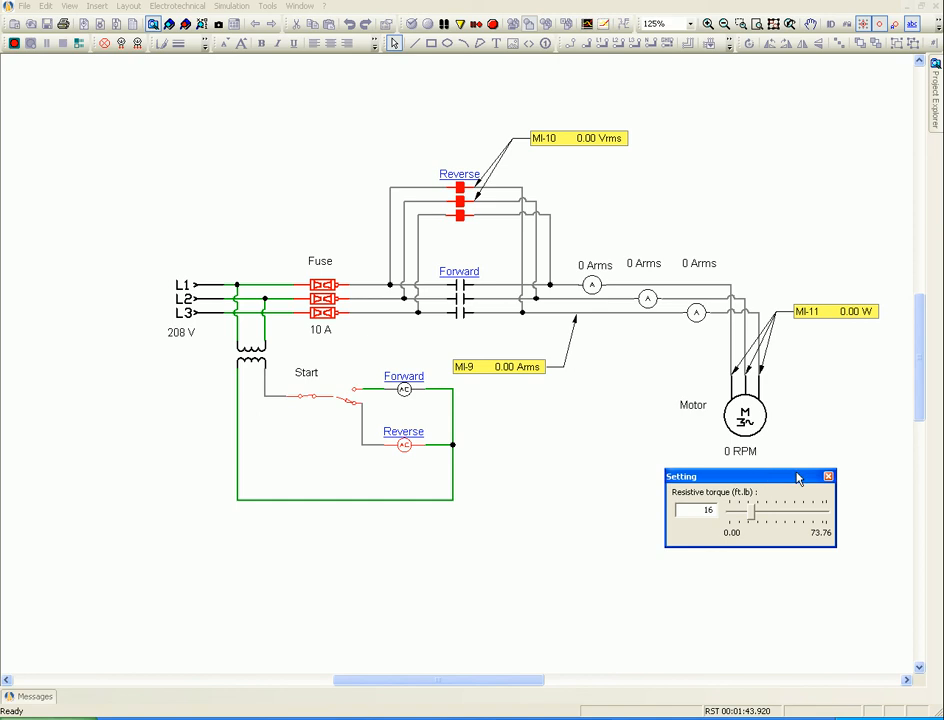
{"action": "left_click", "coordinate": [828, 476]}
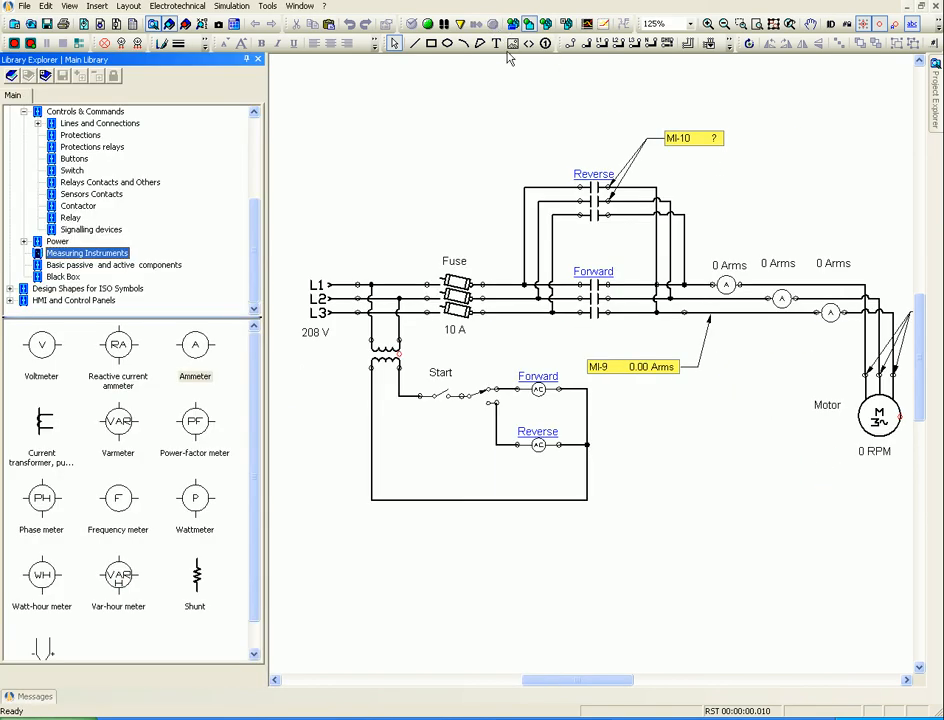
{"action": "mouse_move", "coordinate": [499, 155]}
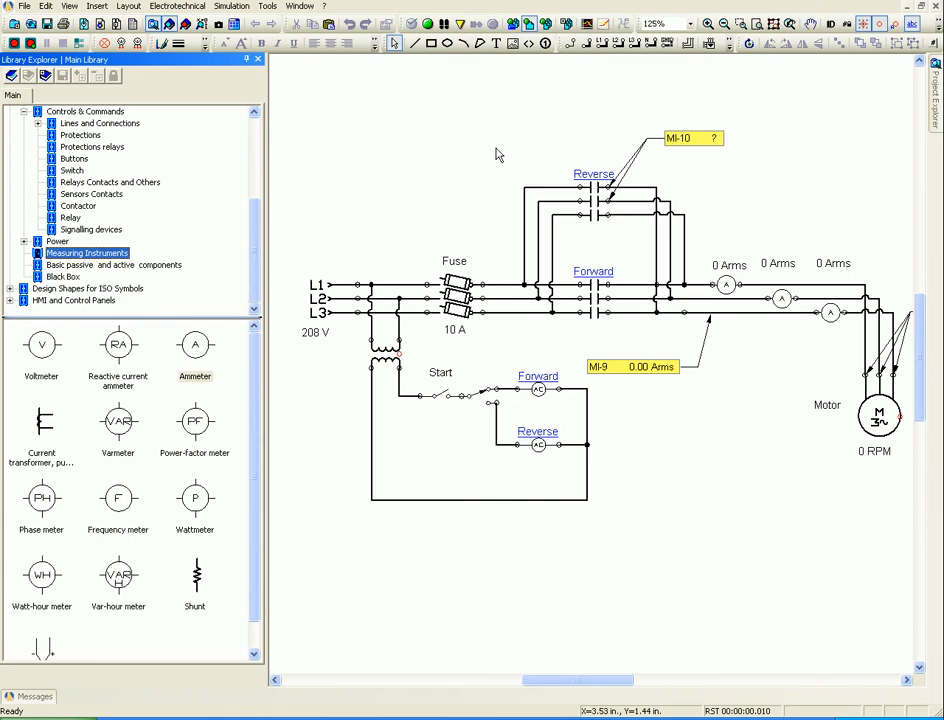
{"action": "mouse_move", "coordinate": [760, 72]}
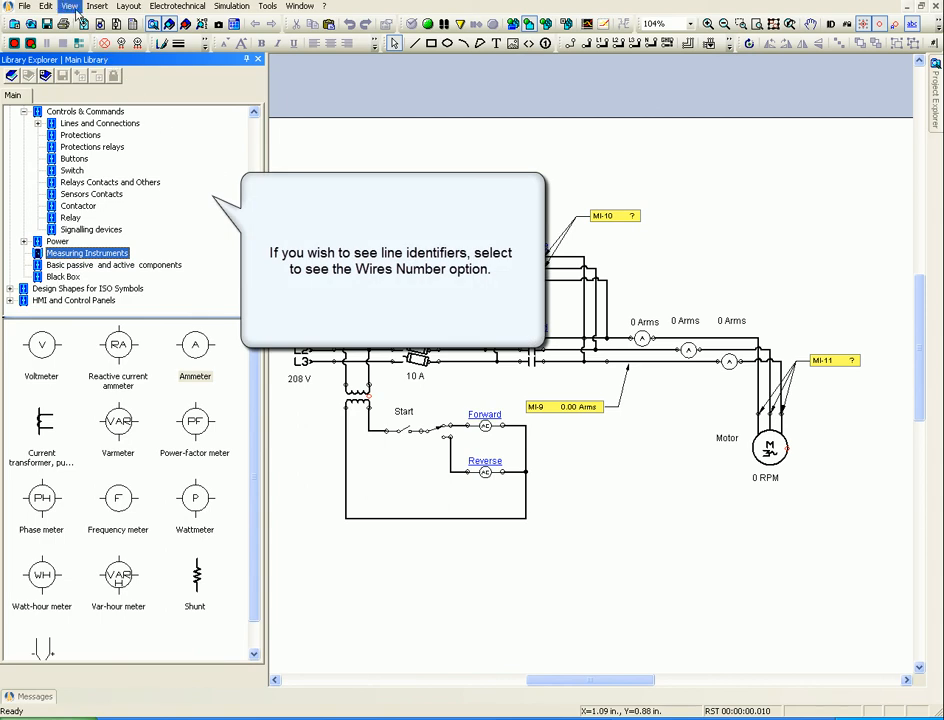
Turn on Power Wires Number from the View menu
{"action": "left_click", "coordinate": [69, 6]}
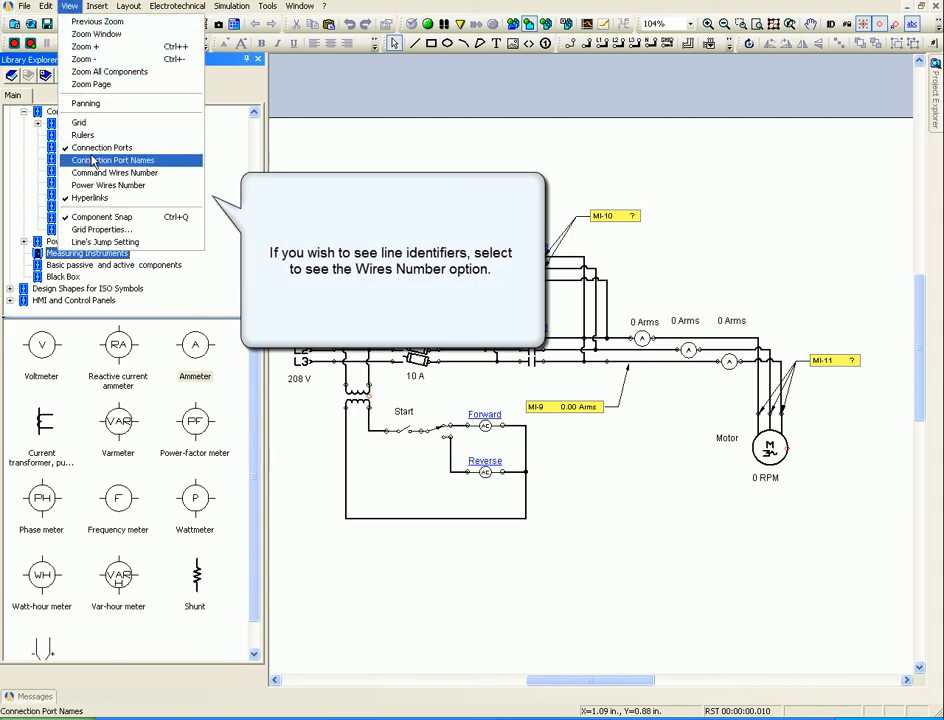
{"action": "mouse_move", "coordinate": [108, 185]}
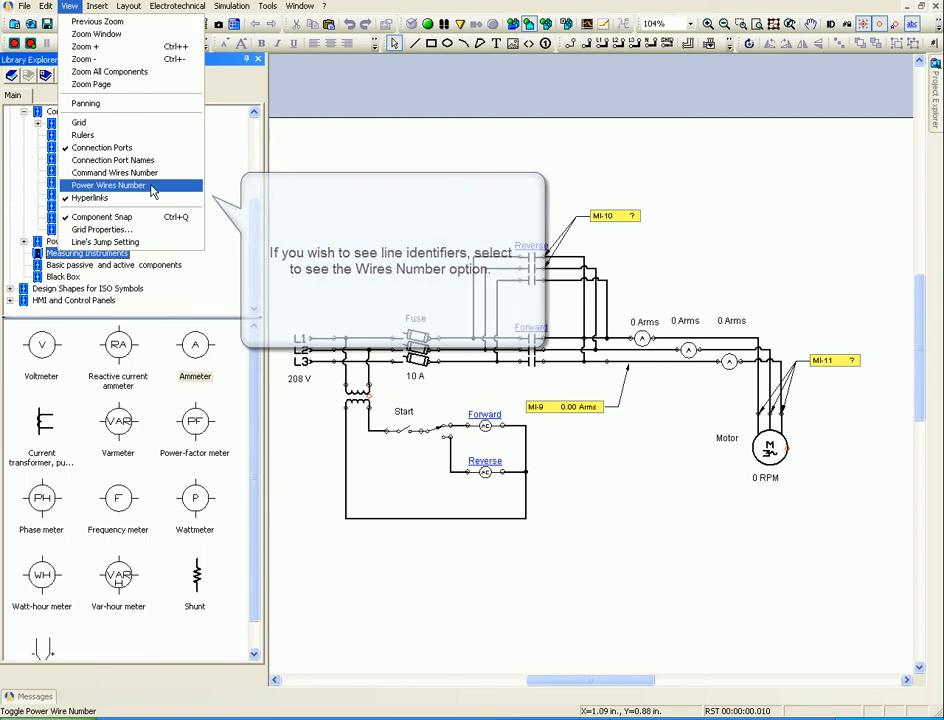
{"action": "left_click", "coordinate": [106, 185]}
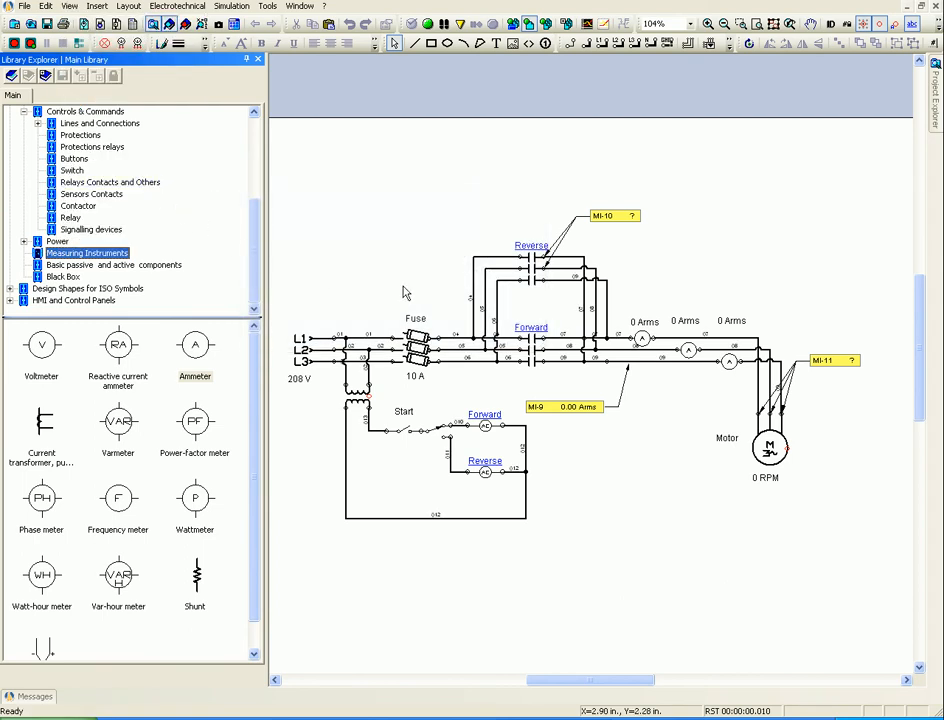
{"action": "mouse_move", "coordinate": [719, 139]}
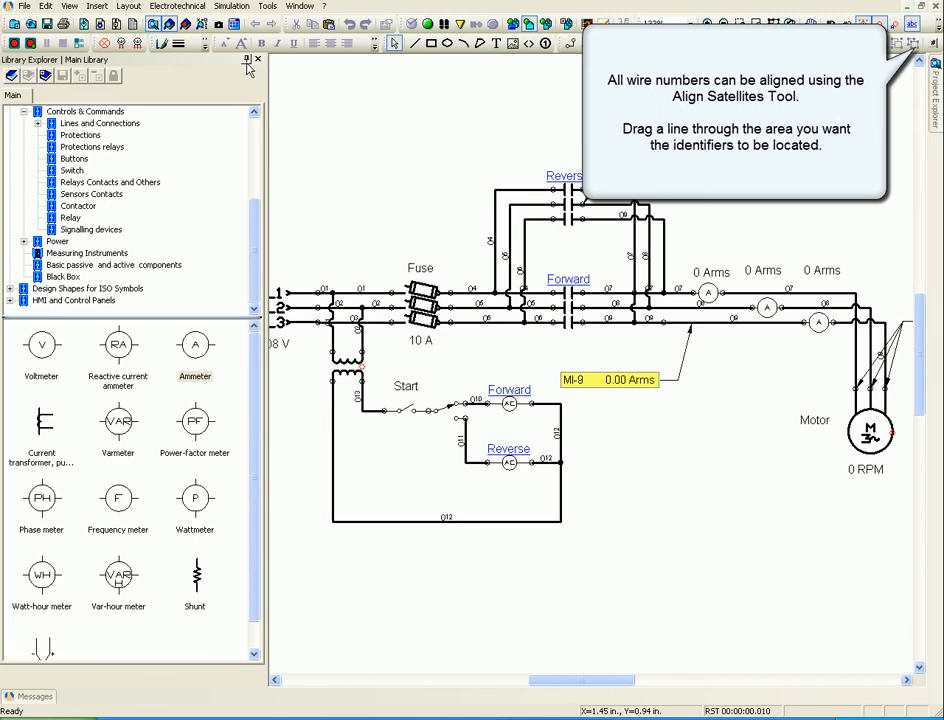
Pin the Library Explorer panel to auto-hide
{"action": "left_click", "coordinate": [257, 59]}
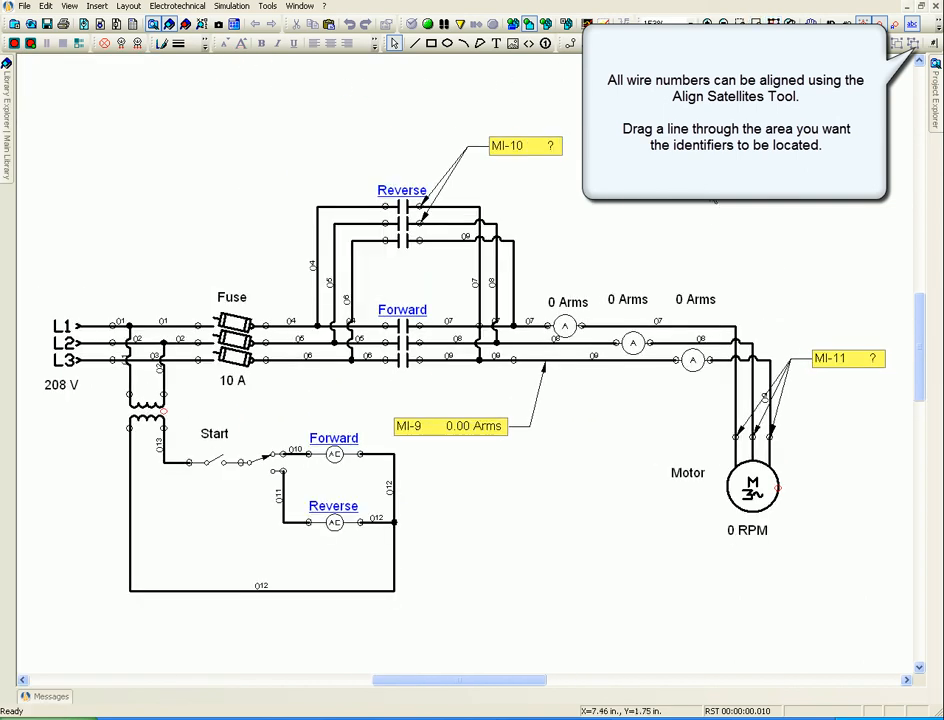
{"action": "mouse_move", "coordinate": [293, 243]}
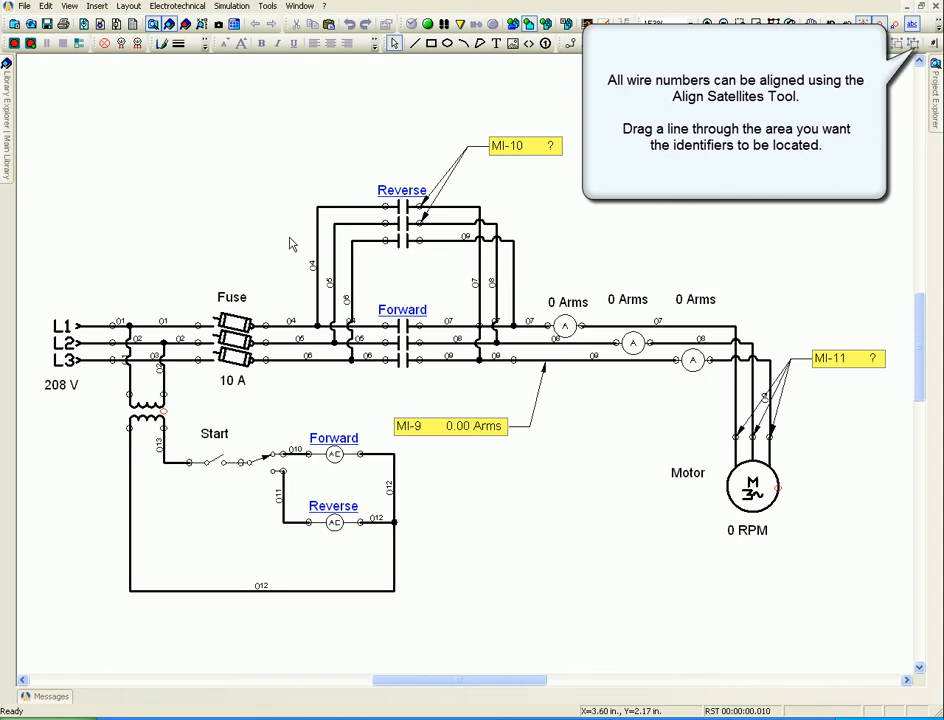